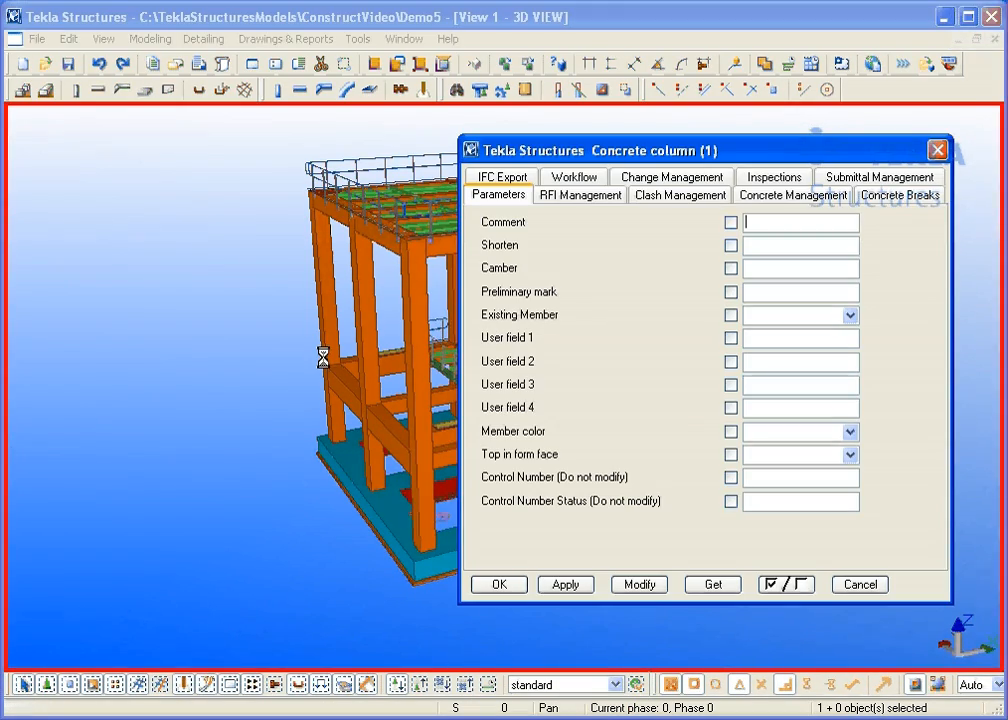
Enable all attribute fields and review the RFI Management, Concrete Management and Workflow pages
{"action": "left_click", "coordinate": [780, 584]}
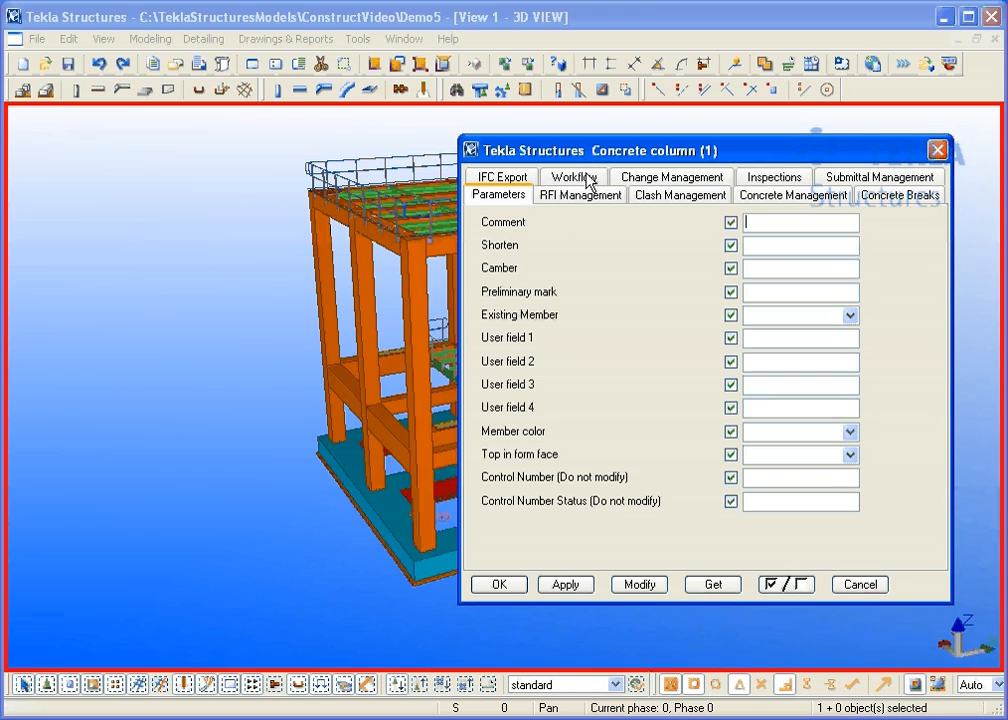
{"action": "left_click", "coordinate": [580, 196]}
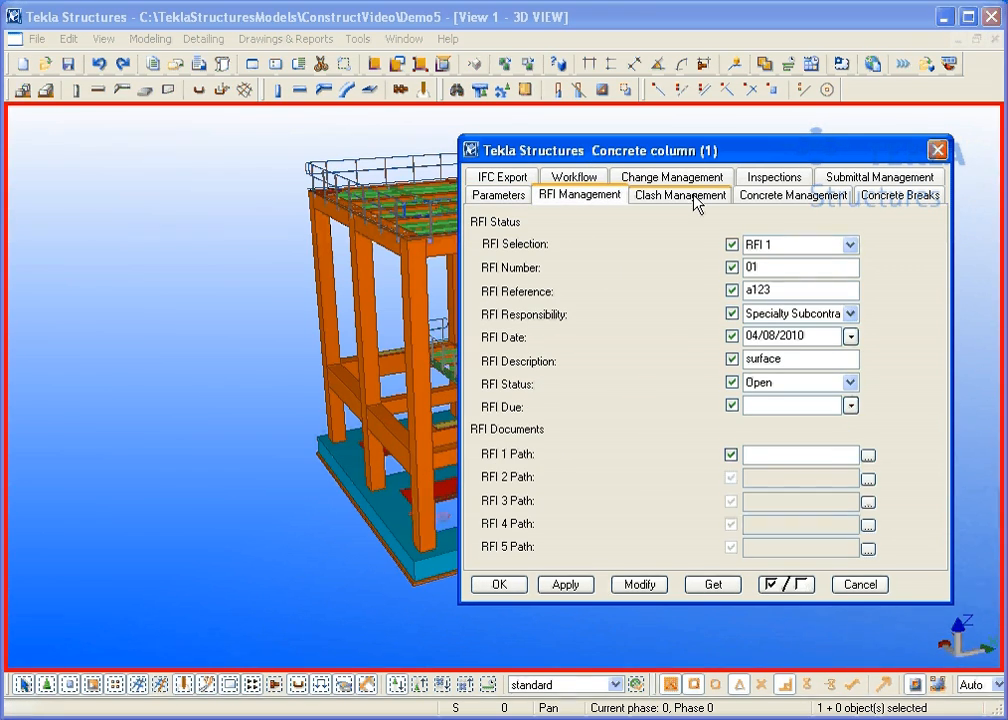
{"action": "left_click", "coordinate": [792, 196]}
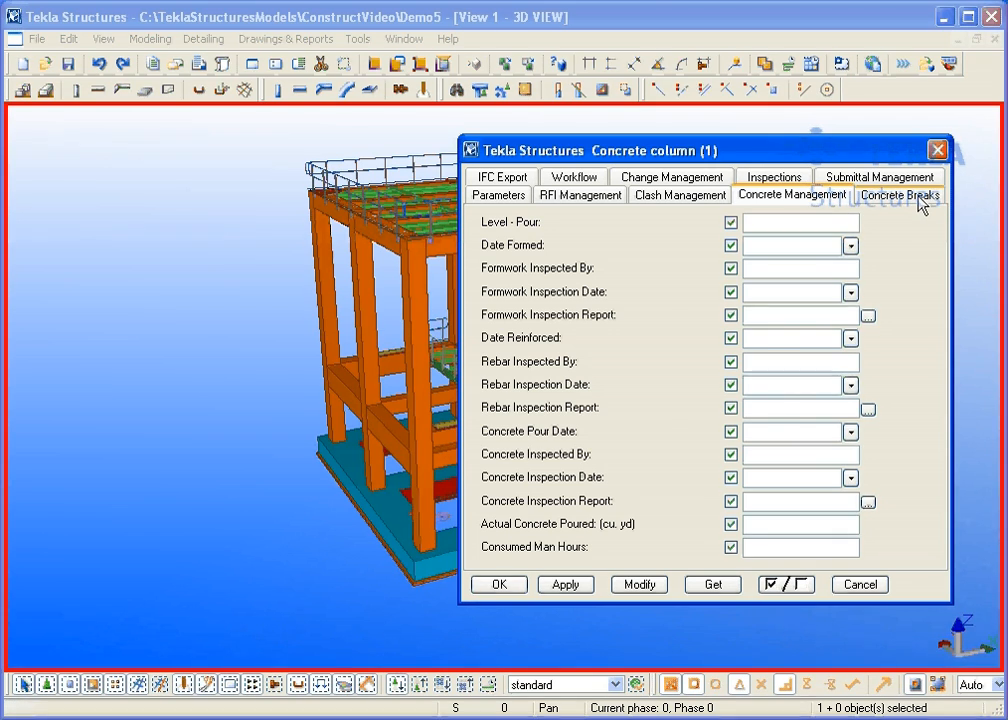
{"action": "left_click", "coordinate": [898, 194]}
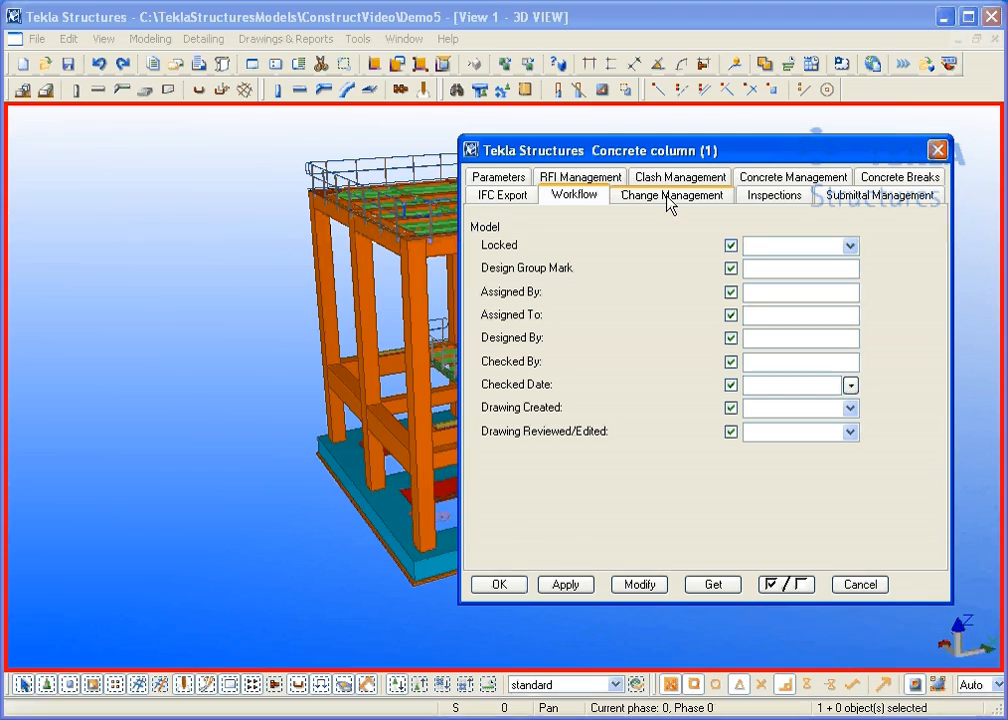
Review Change Management, Inspections and Submittal Management pages, close the column dialog and start Report
{"action": "left_click", "coordinate": [670, 196]}
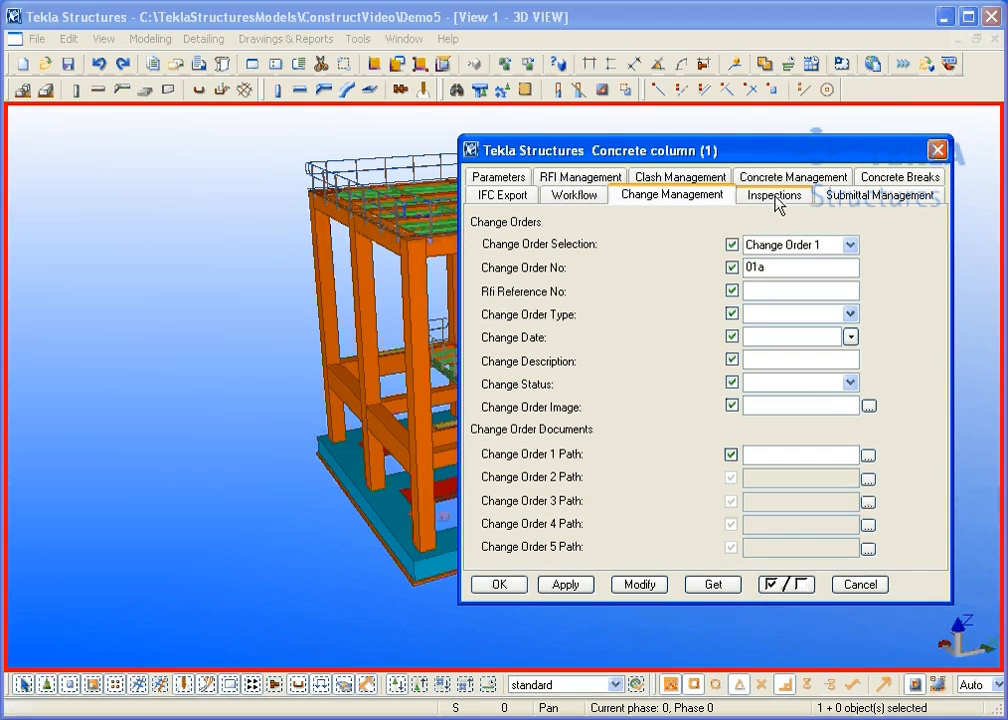
{"action": "left_click", "coordinate": [772, 194]}
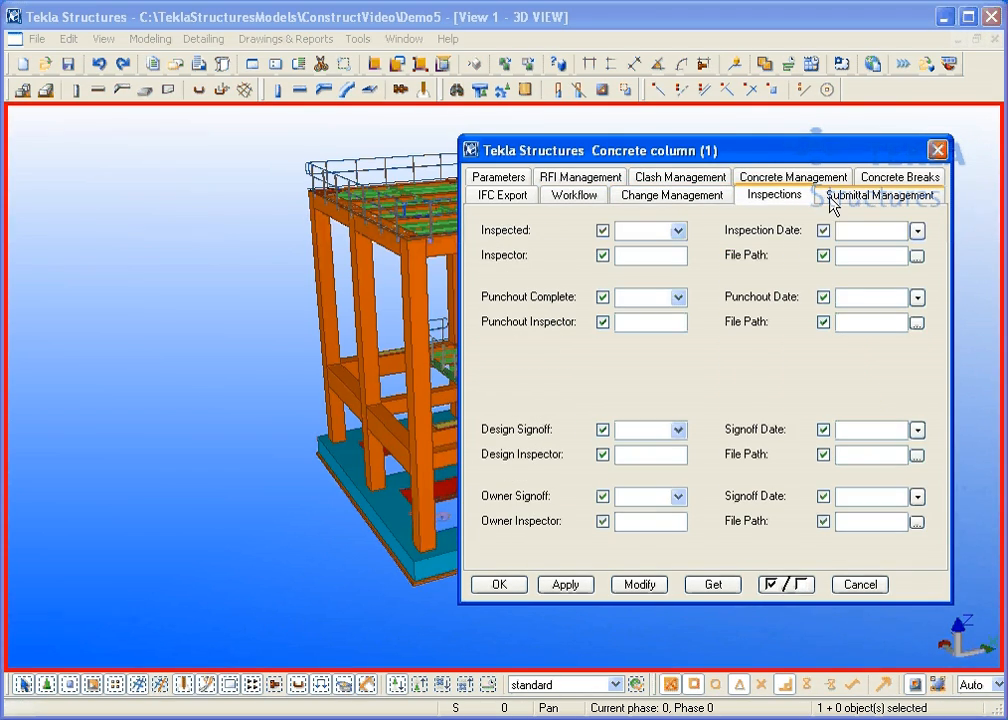
{"action": "left_click", "coordinate": [878, 194]}
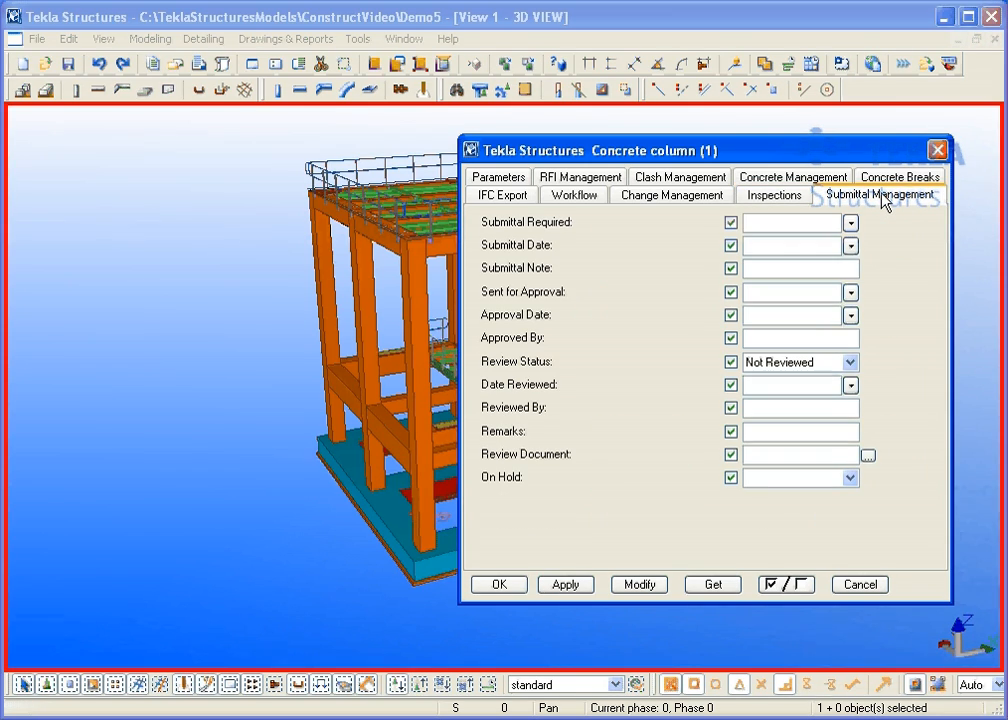
{"action": "left_click", "coordinate": [858, 584]}
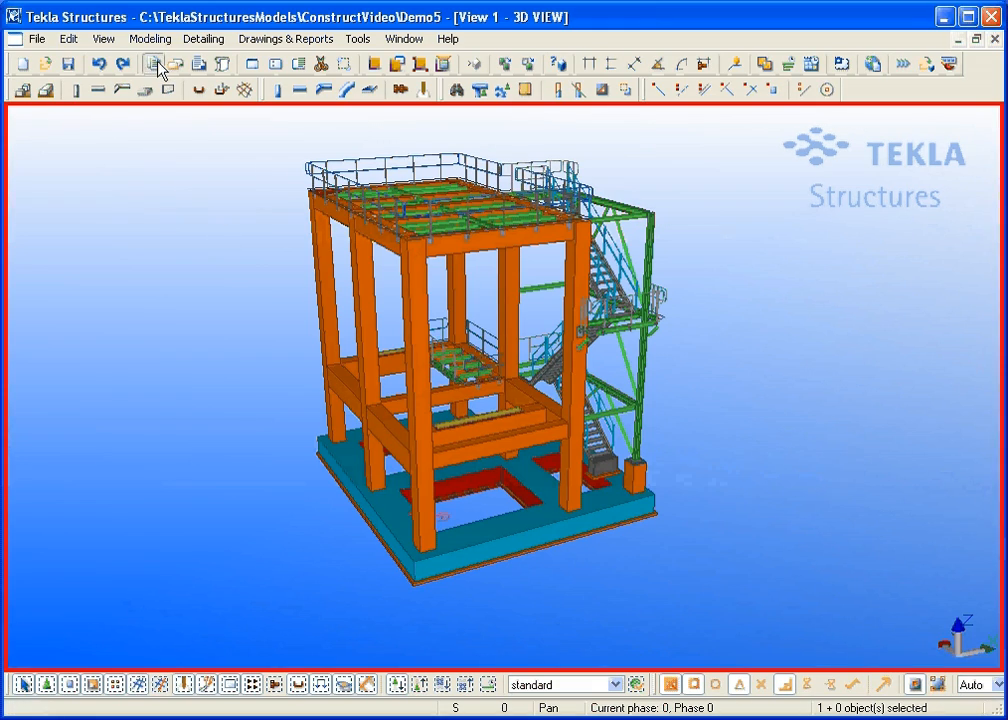
{"action": "left_click", "coordinate": [152, 62]}
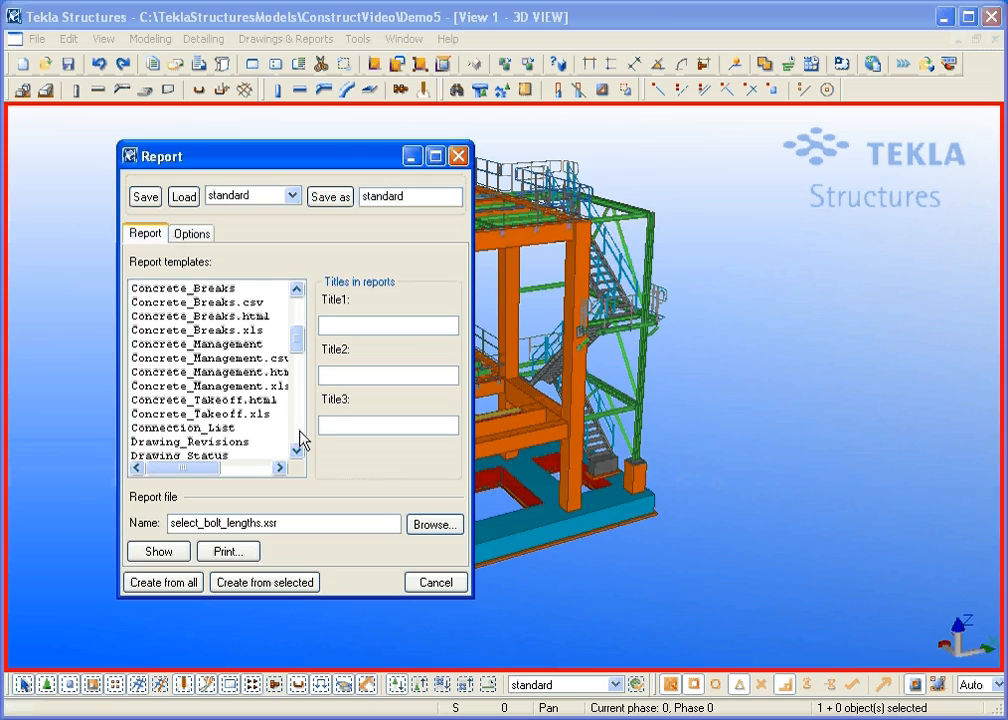
Scroll through the report templates and close the Report dialog
{"action": "scroll", "scroll_direction": "down", "scroll_amount": 3}
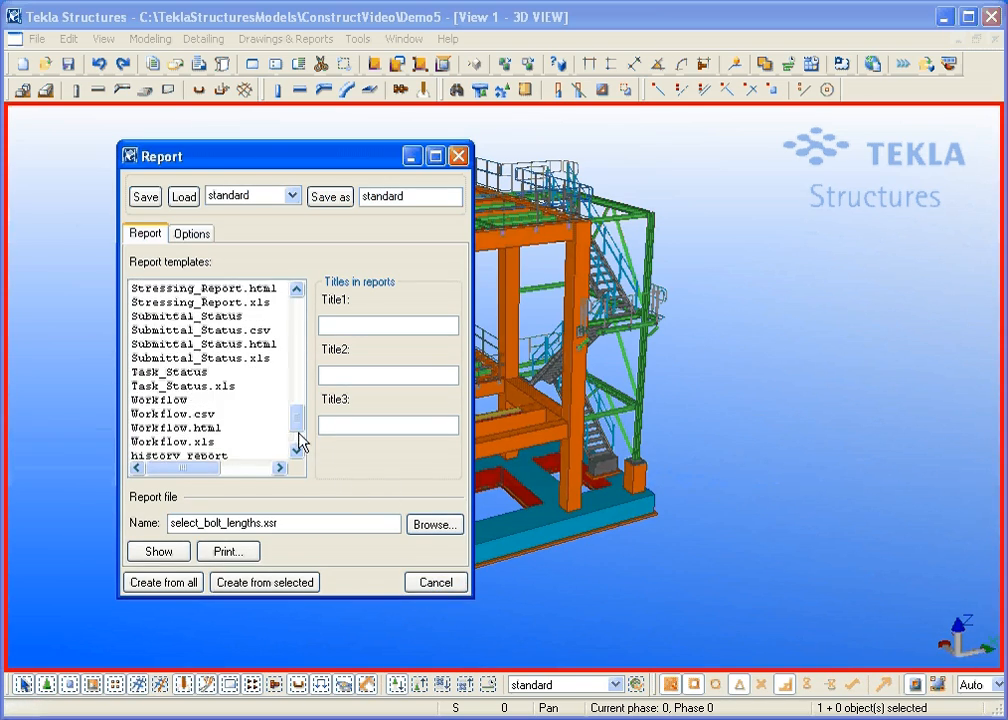
{"action": "left_click", "coordinate": [436, 582]}
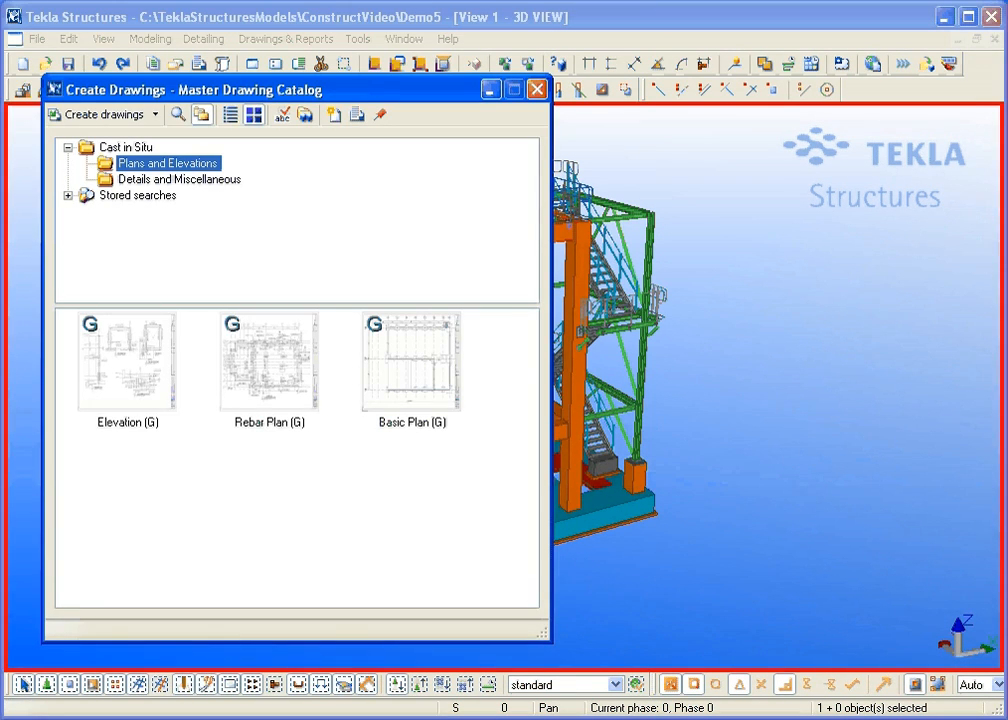
Preview the Rebar Schedule Sheet (G) master drawing from Details and Miscellaneous, then close the preview
{"action": "left_click", "coordinate": [128, 362]}
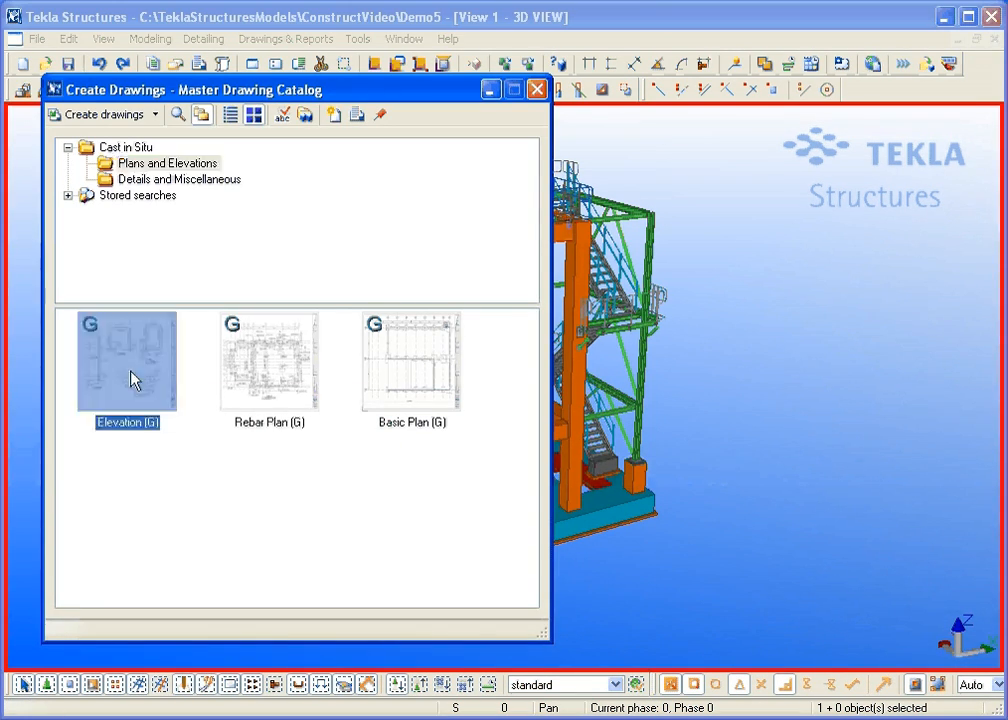
{"action": "double_click", "coordinate": [126, 362]}
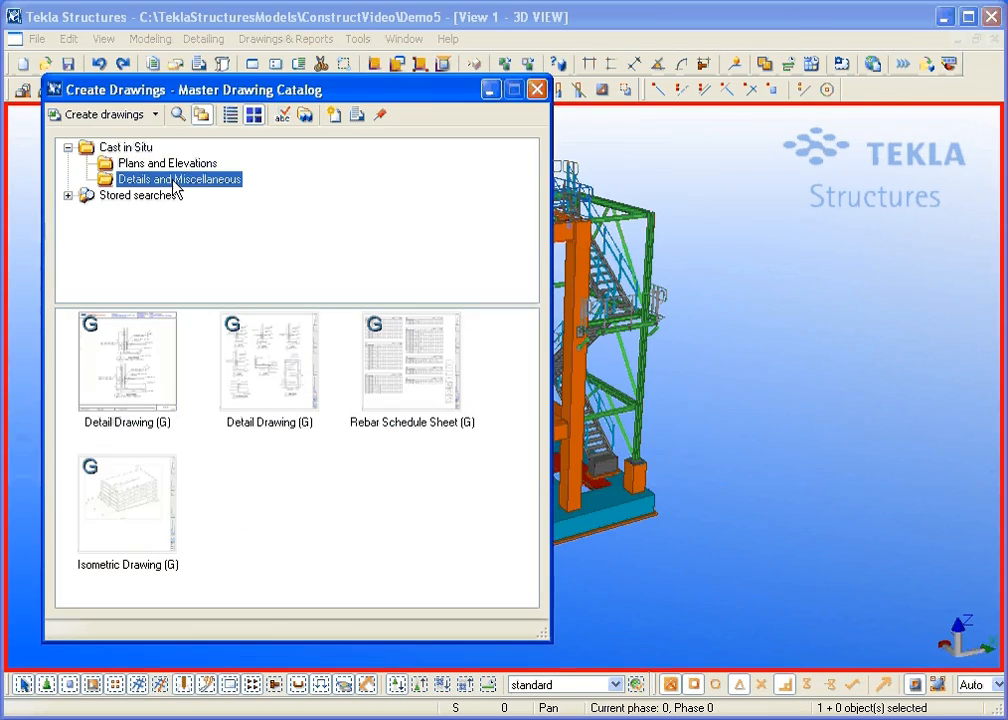
{"action": "right_click", "coordinate": [412, 360]}
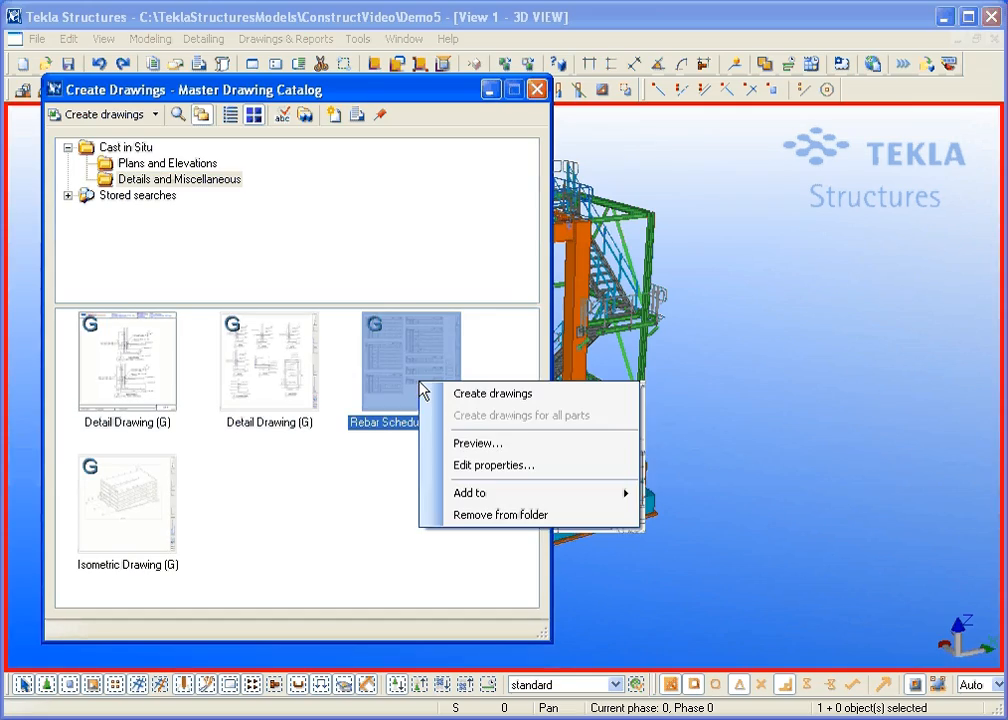
{"action": "left_click", "coordinate": [478, 444]}
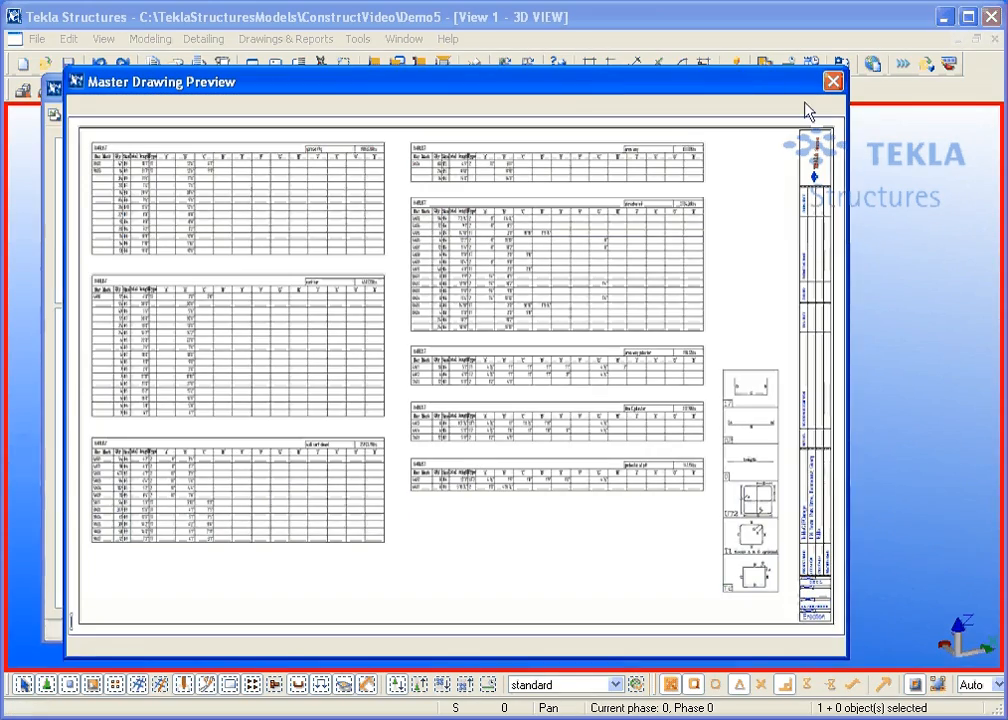
{"action": "left_click", "coordinate": [832, 80]}
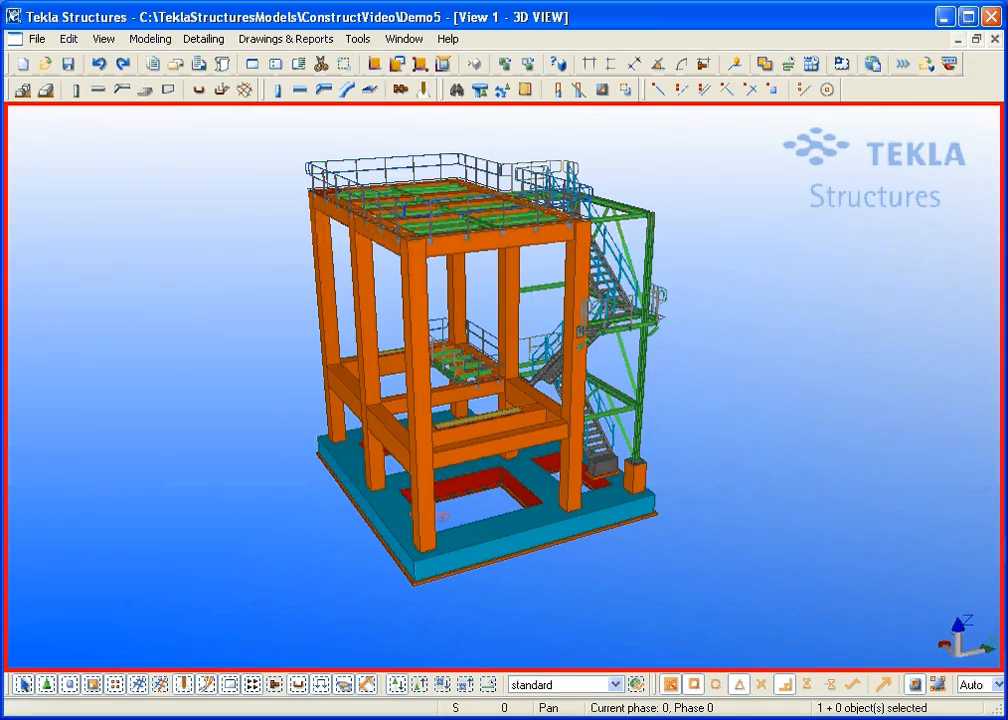